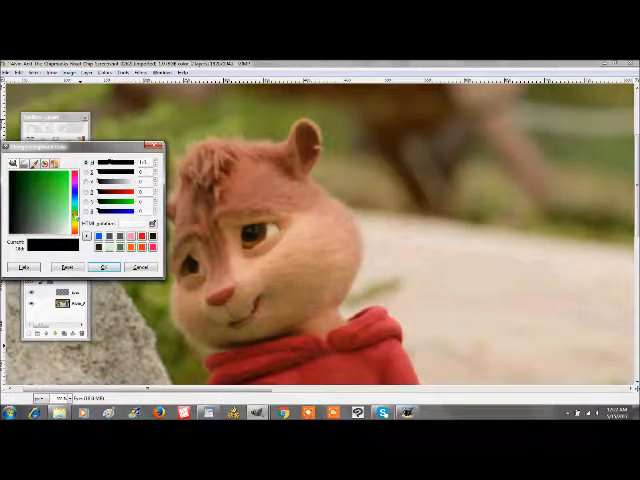
# - Choose a teal-green foreground colour and paint it over both irises
pyautogui.click(99, 266)
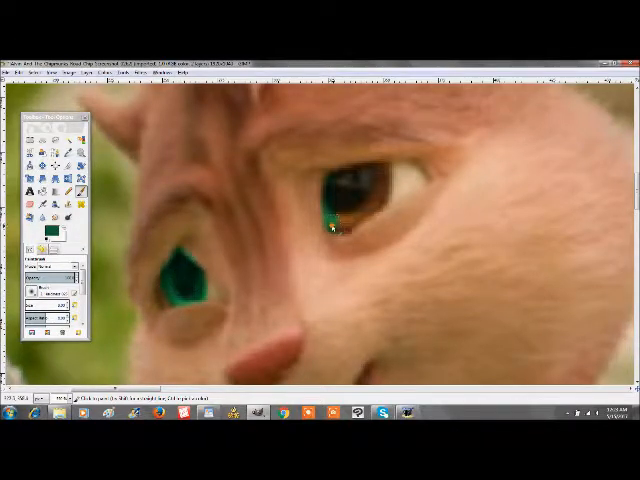
# - Switch the foreground to black and paint round spectacle frames over both eyes
pyautogui.click(350, 200)
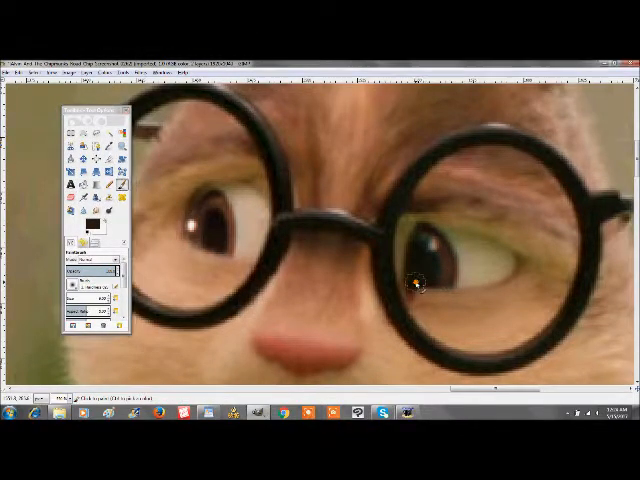
# - Brush the sweater blue and the hood yellow in Color mode
pyautogui.rightClick(90, 290)
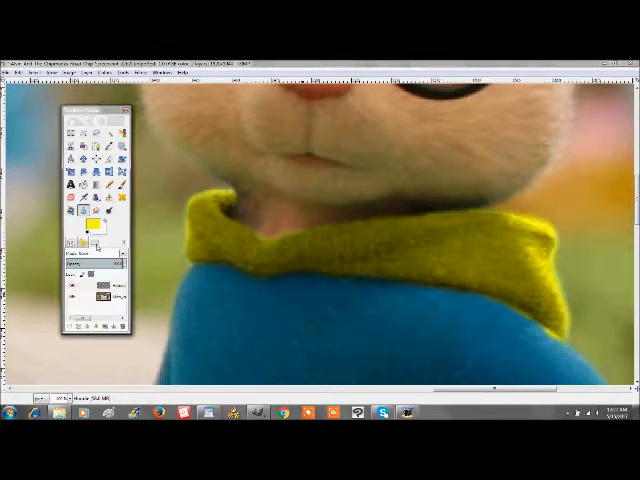
# - Undo the blue sweater paint and repaint the hood purple in Color mode
pyautogui.click(80, 232)
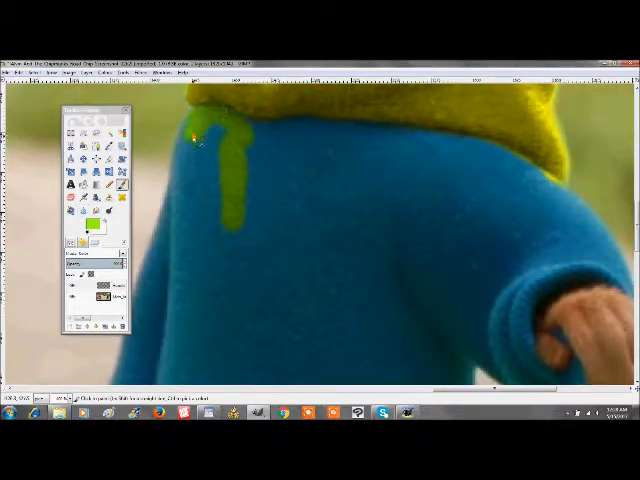
pyautogui.moveTo(200, 140); pyautogui.dragTo(580, 225)
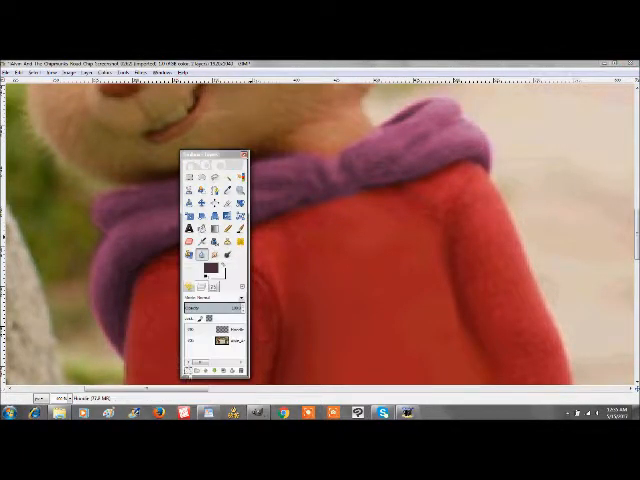
# - Pick a blue foreground and paint over the red sweater beneath the purple hood
pyautogui.click(205, 265)
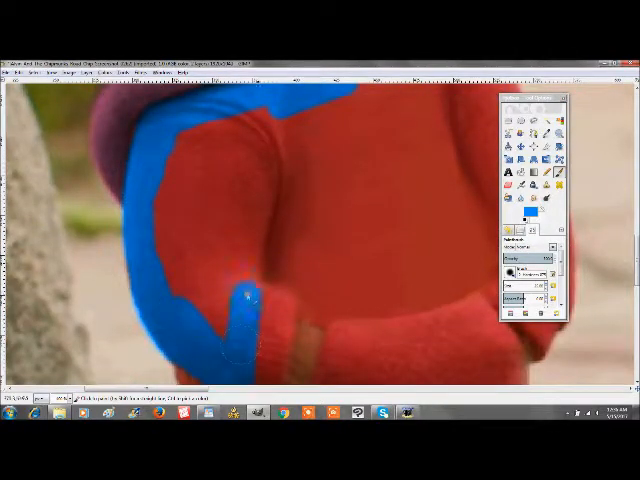
pyautogui.click(302, 220)
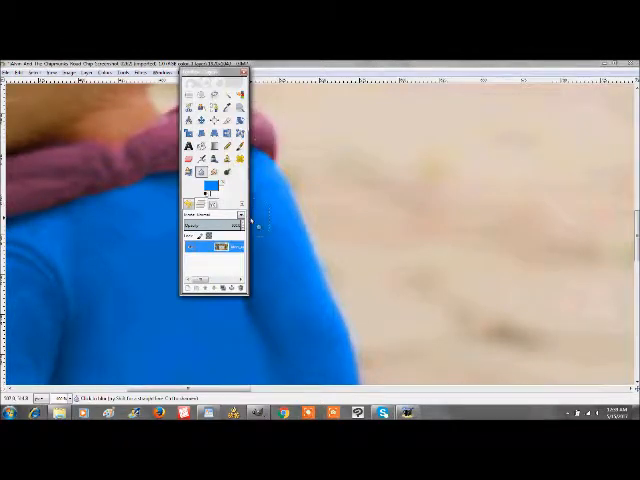
# - Open Layer > New Layer with Transparency fill over the glasses-wearing face
pyautogui.click(209, 190)
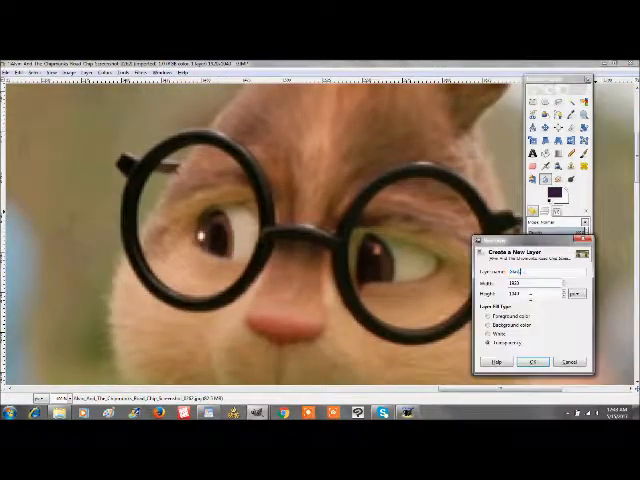
# - Set up another Transparency-filled new layer over the blue top and legs
pyautogui.click(537, 361)
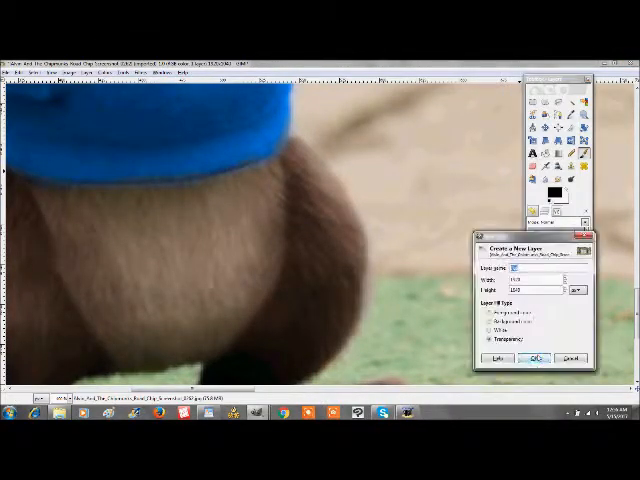
# - Confirm the transparent layer and add a new tab to the dock
pyautogui.click(538, 357)
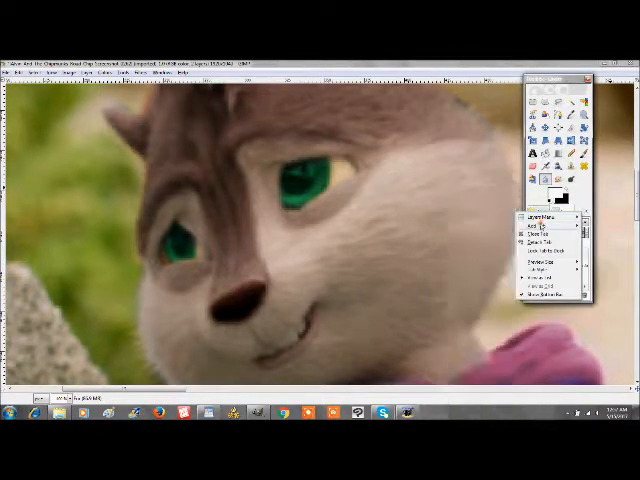
pyautogui.click(540, 218)
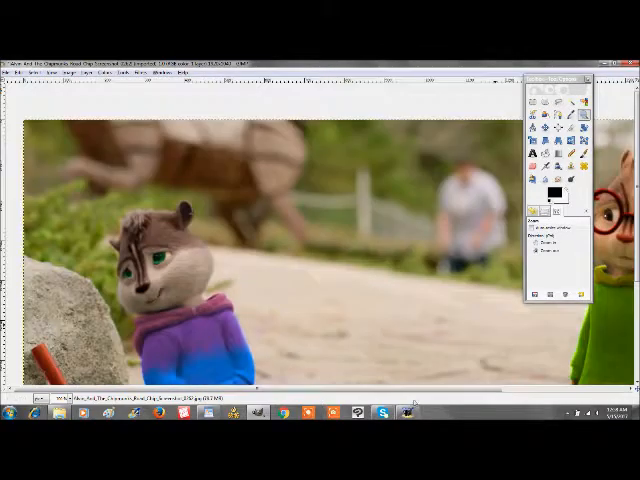
# - Paint a spiky brown hair tuft atop the chipmunk's head and open Colors > Colorize
pyautogui.moveTo(275, 205); pyautogui.dragTo(390, 295)
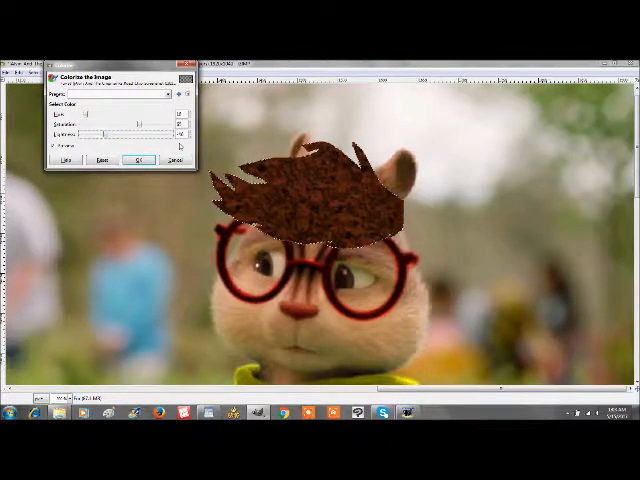
# - Adjust the Colorize hue, saturation and lightness to tint the hair teal
pyautogui.click(139, 160)
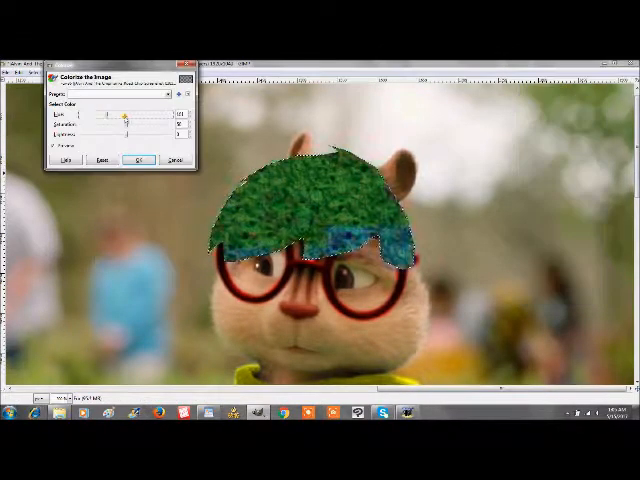
pyautogui.click(142, 160)
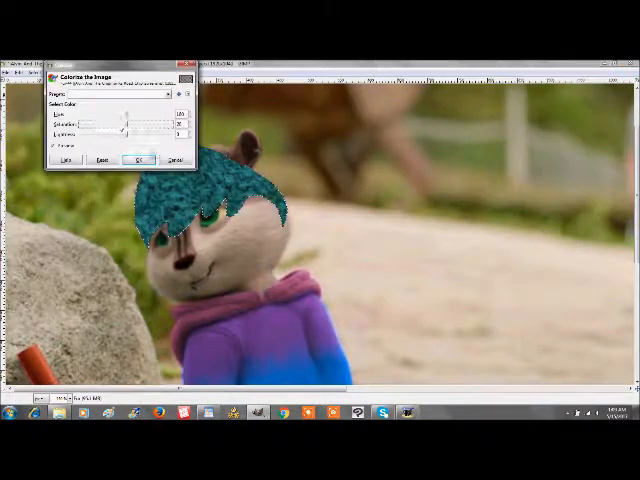
# - Adjust the Colorize sliders to tint the purple-hoodie chipmunk's hair
pyautogui.click(142, 160)
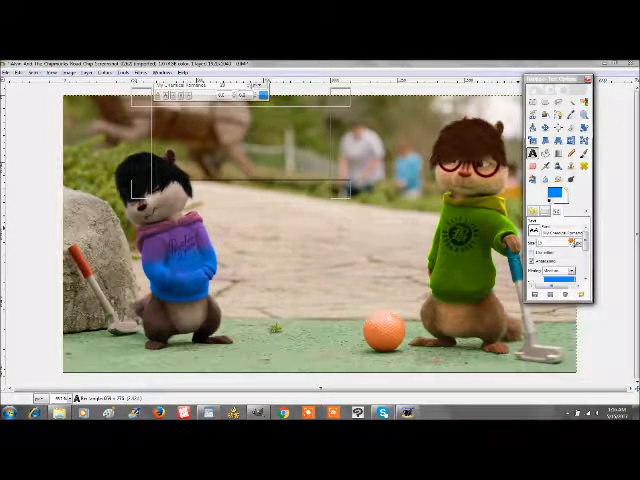
# - Type 'MAX' in blue above the hooded chipmunk and browse the font list
pyautogui.write('MAX')
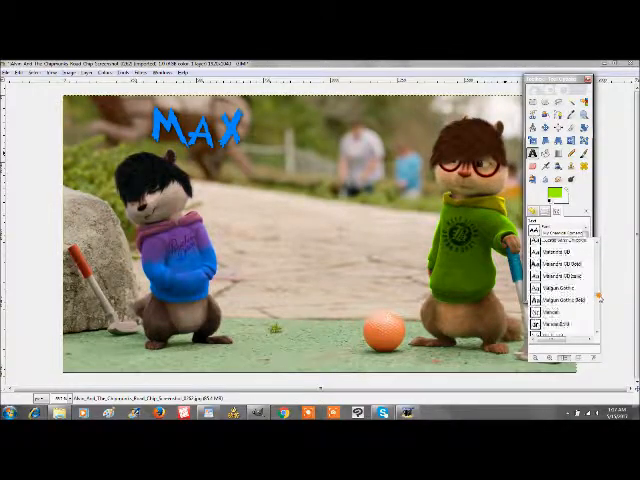
pyautogui.scroll(-3)
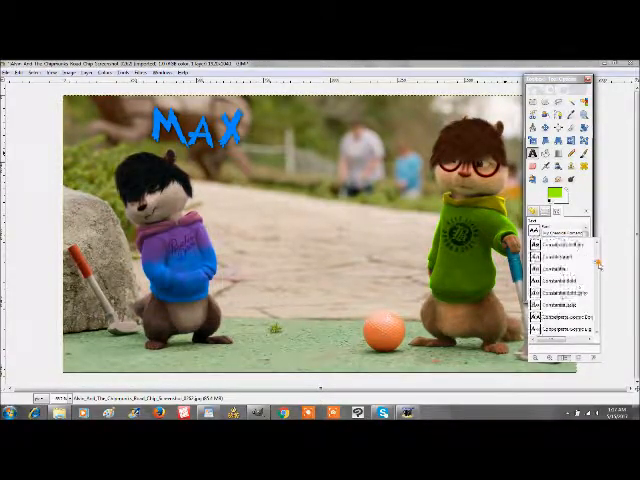